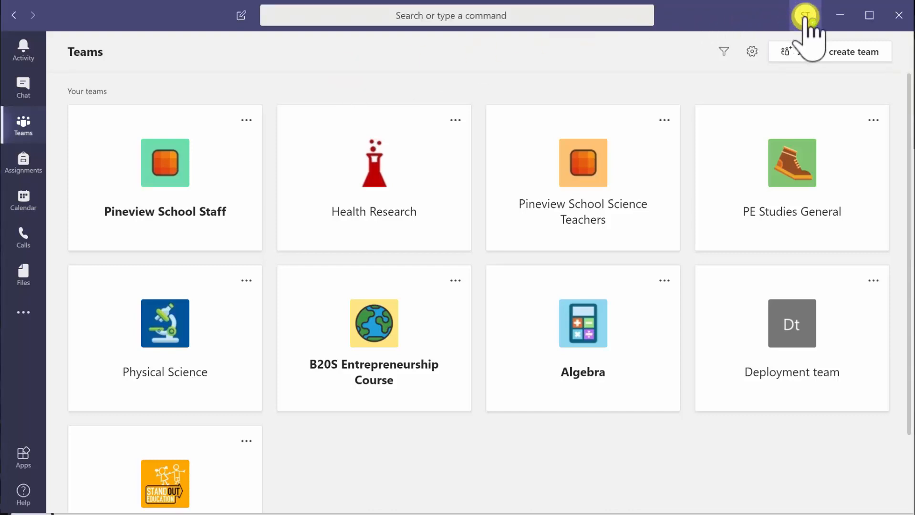
- Open the account menu from the profile picture in the title bar
click(806, 15)
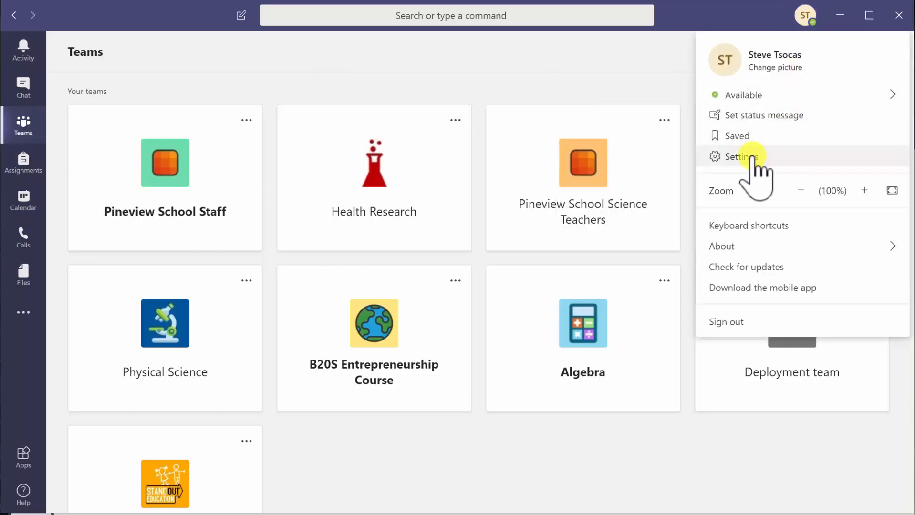
- In Settings > General, switch the teams Layout from Grid to List
click(736, 156)
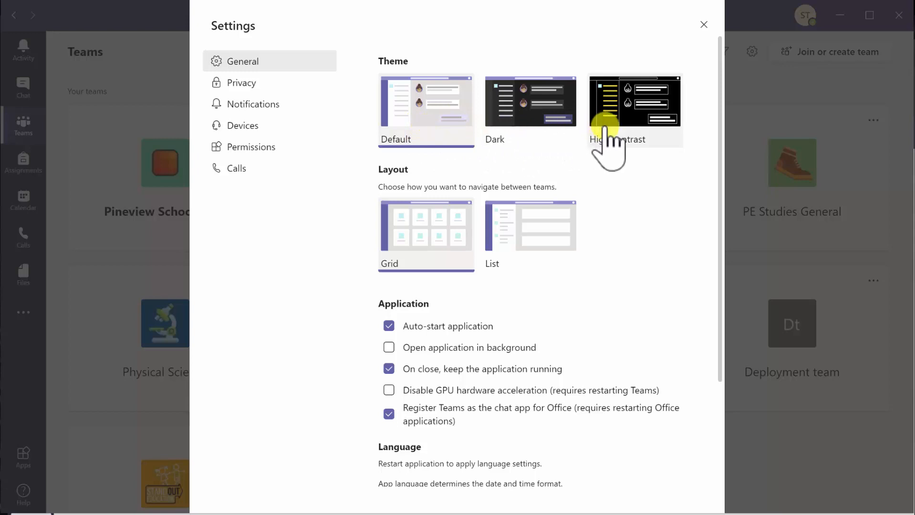
mouse_move(422, 240)
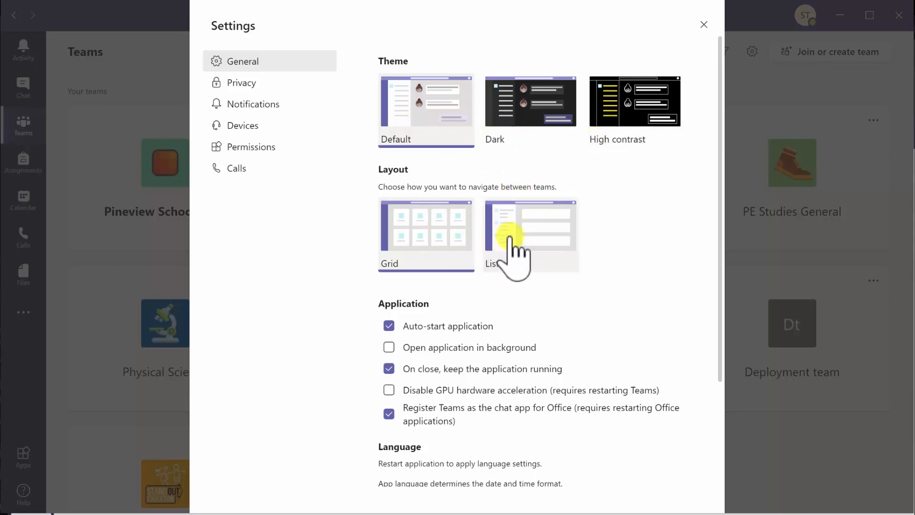
click(530, 227)
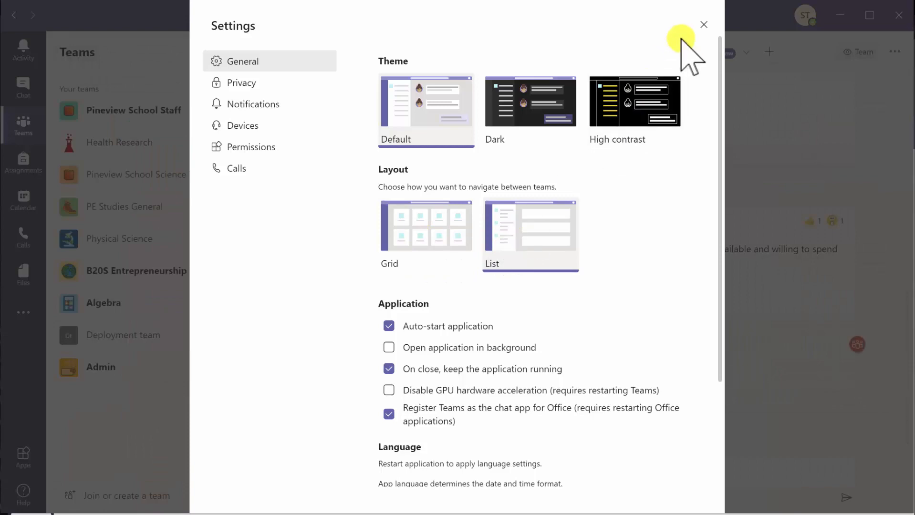
- Close the Settings dialog, leaving teams shown as a sidebar list
click(703, 25)
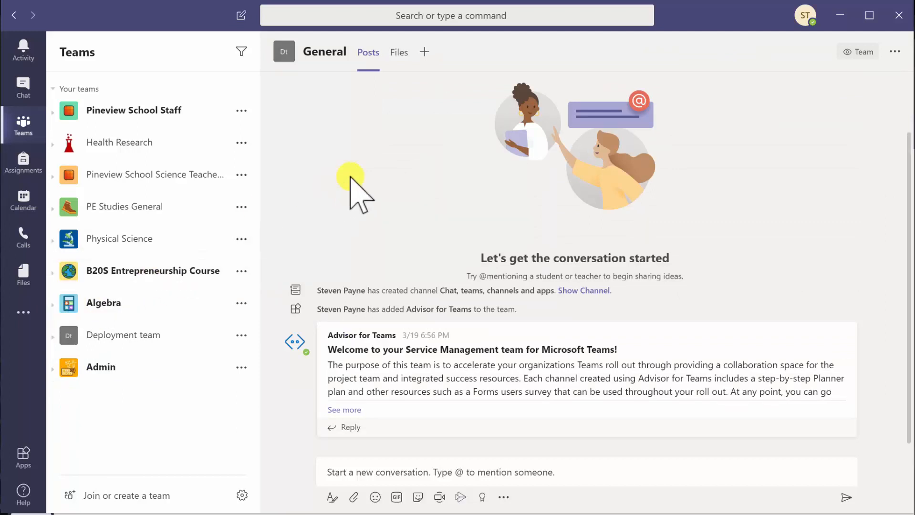
- Reopen Settings from the account menu, with Layout back on Grid
click(805, 15)
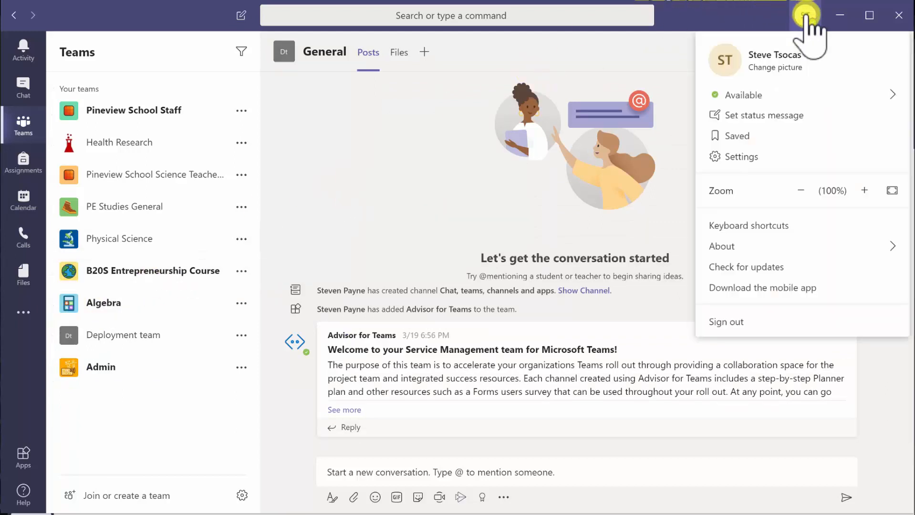
click(753, 181)
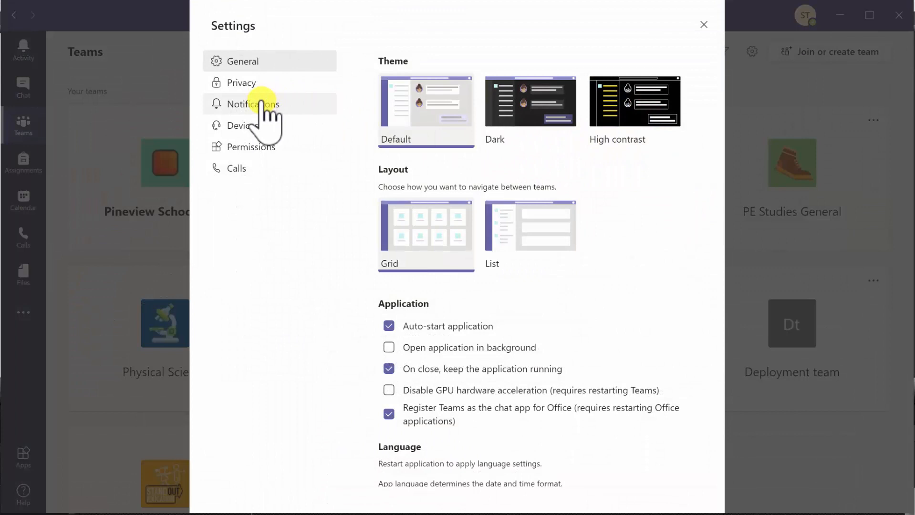
- Review Notifications alert choices for personal mentions and chat messages, keeping Banner and email
click(252, 104)
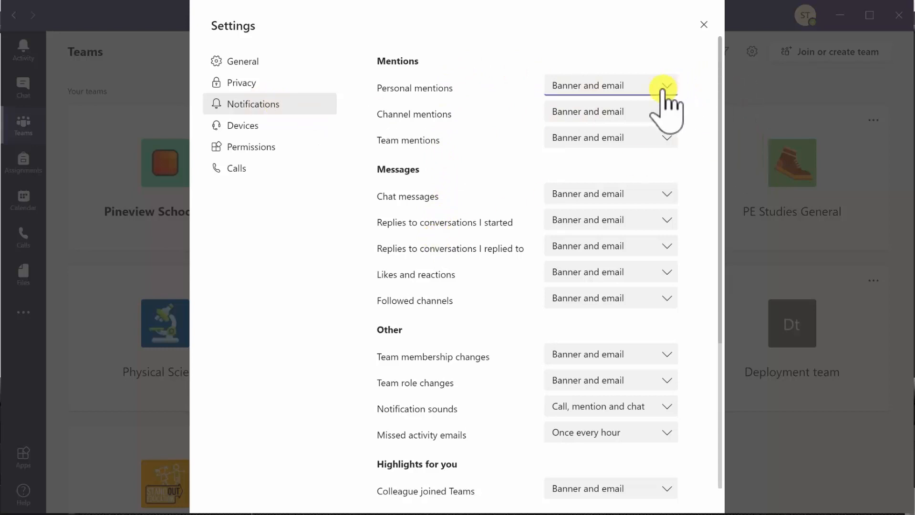
click(663, 86)
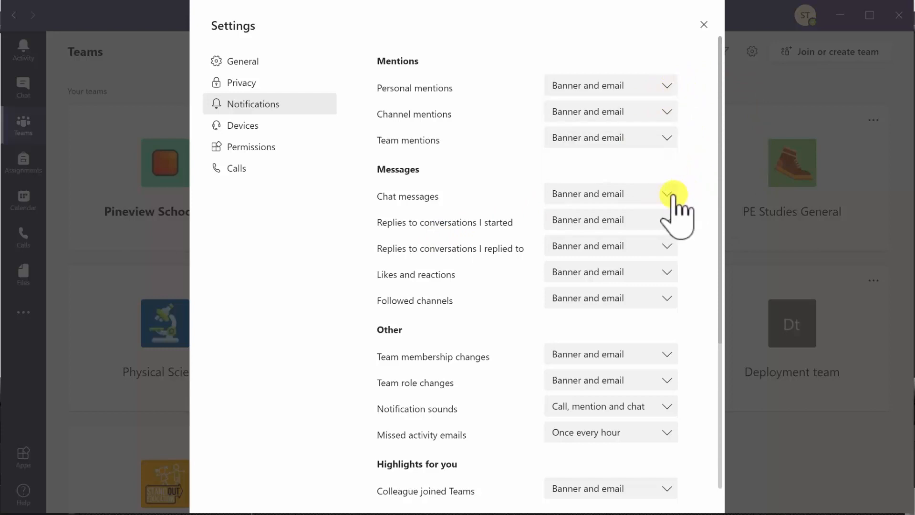
click(666, 194)
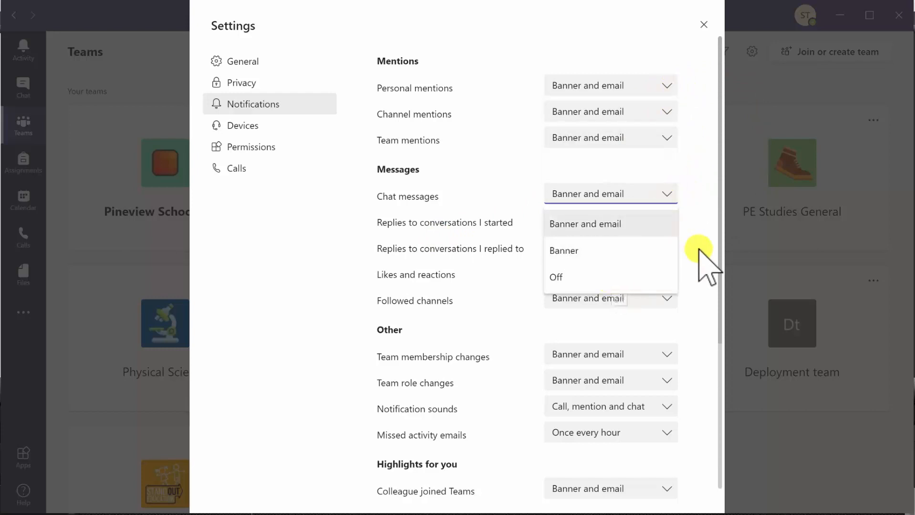
click(586, 223)
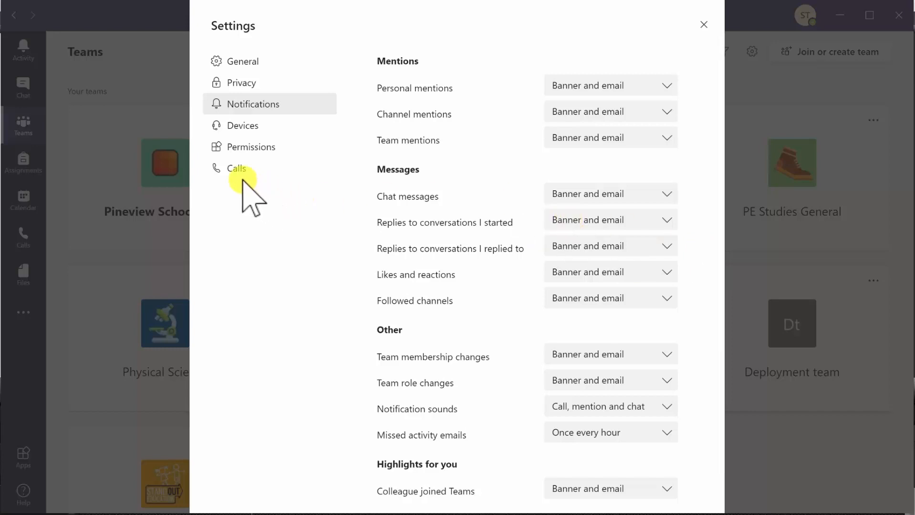
- Show the Calls settings: ring incoming calls, voicemail after 20 seconds, Bop ringtone
click(237, 169)
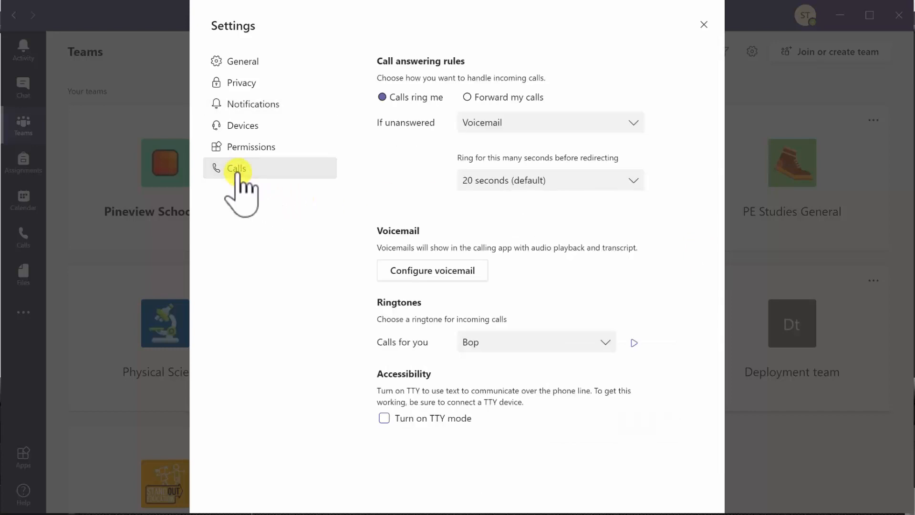
mouse_move(513, 323)
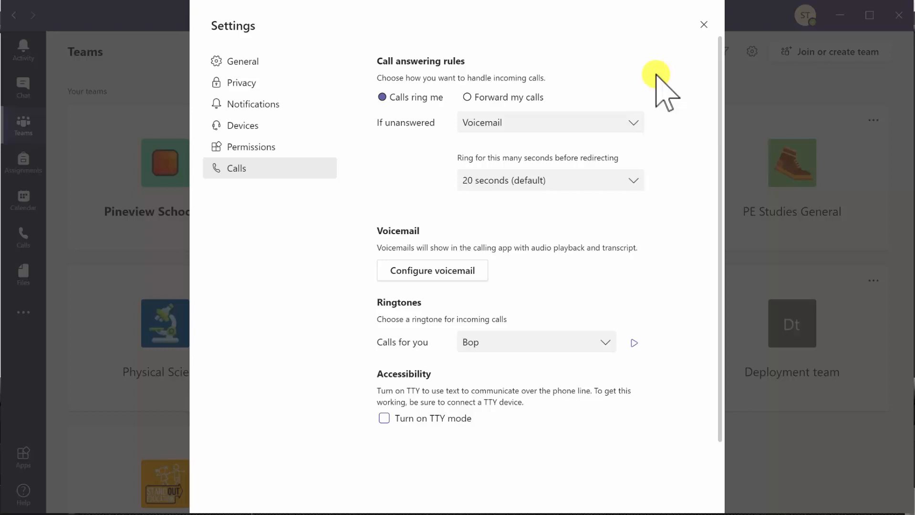
mouse_move(704, 25)
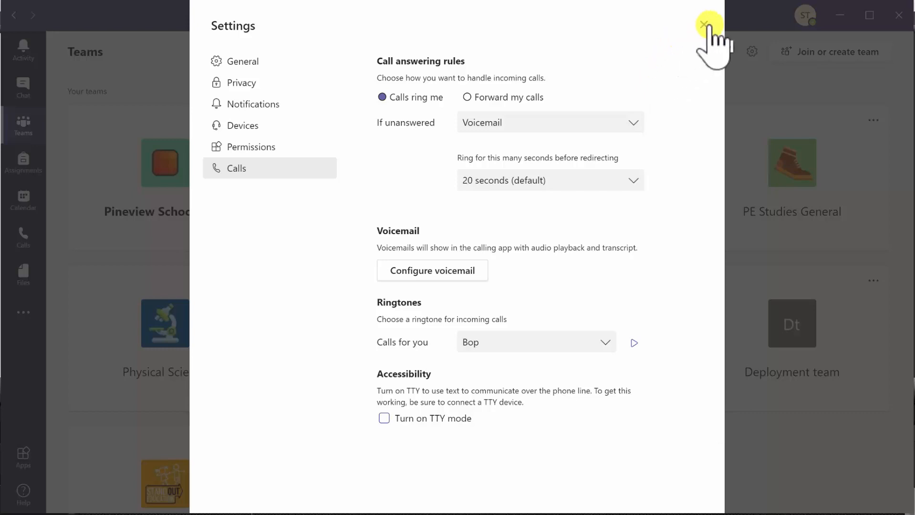